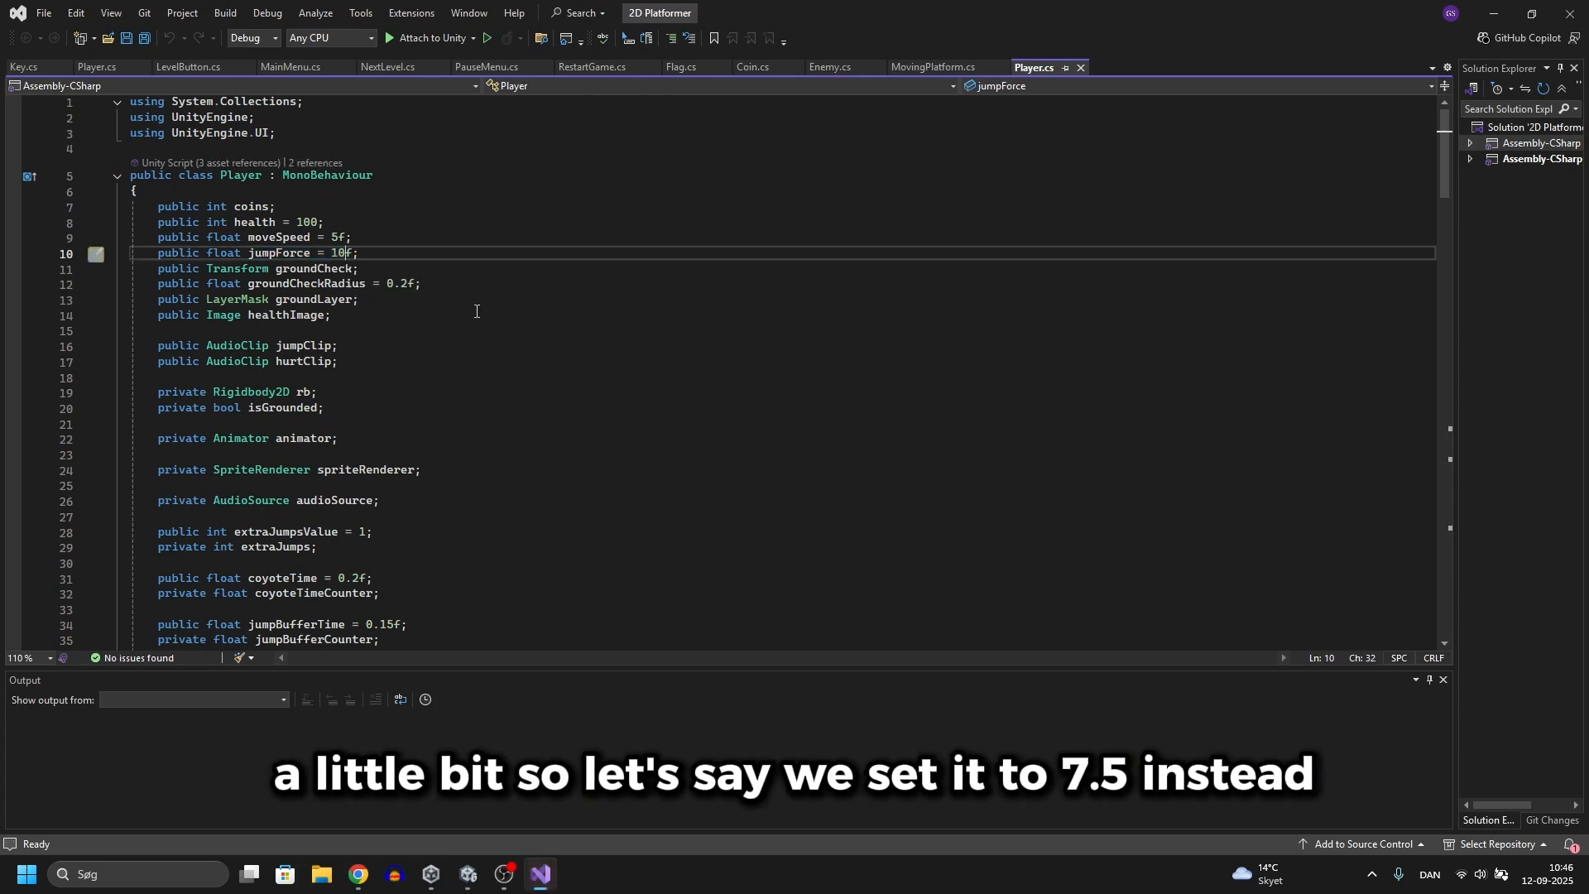
Lower the jumpForce initializer in Player.cs from 10f to 7.5f
type("7.5")
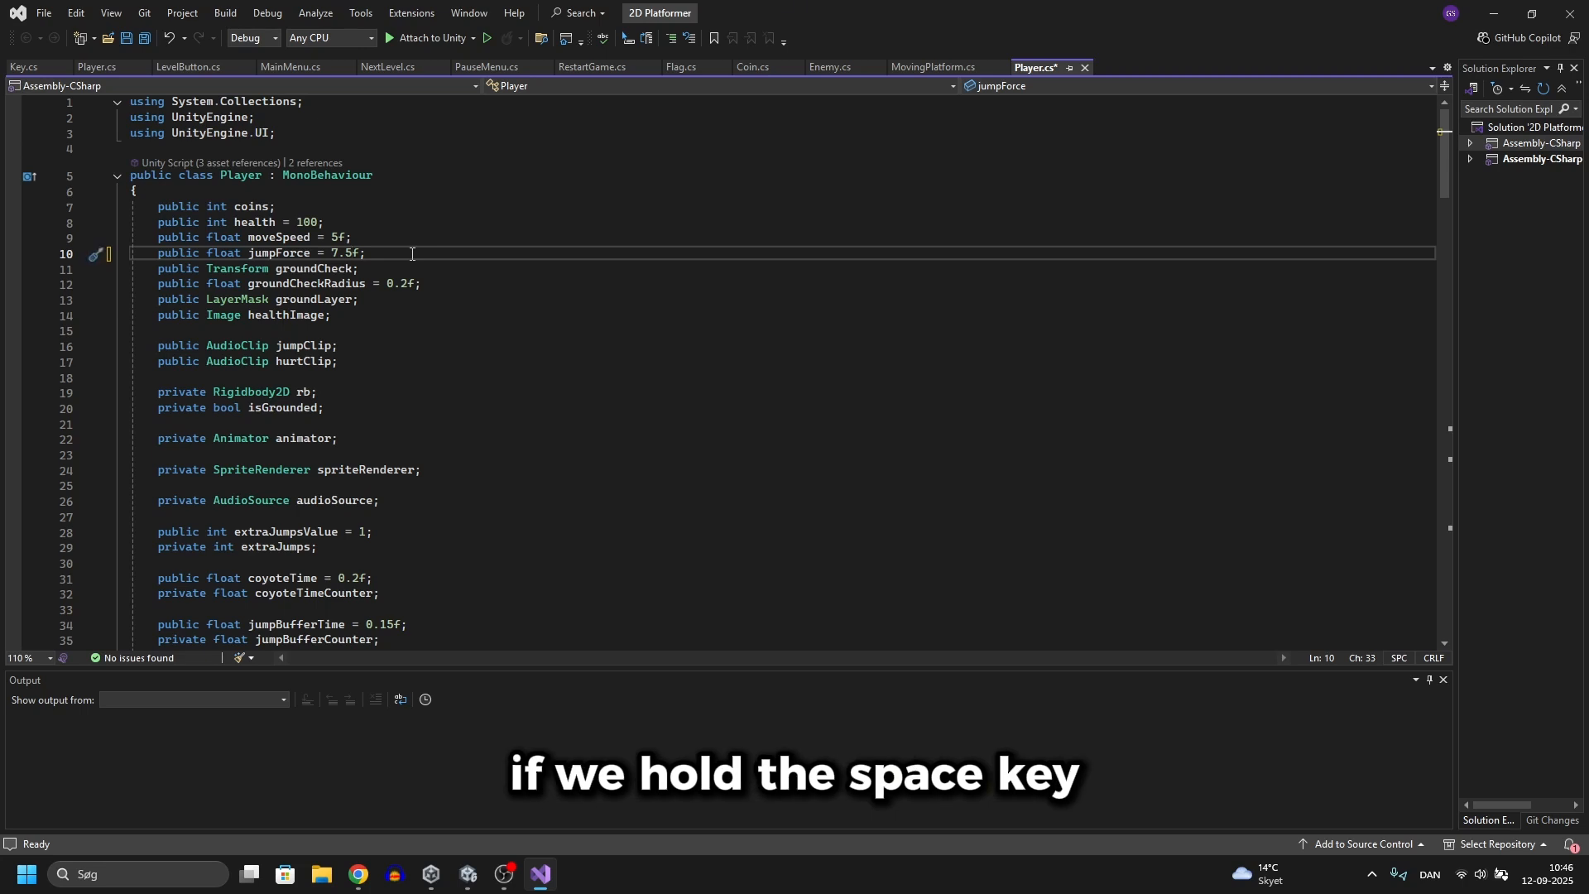
scroll("down", 3)
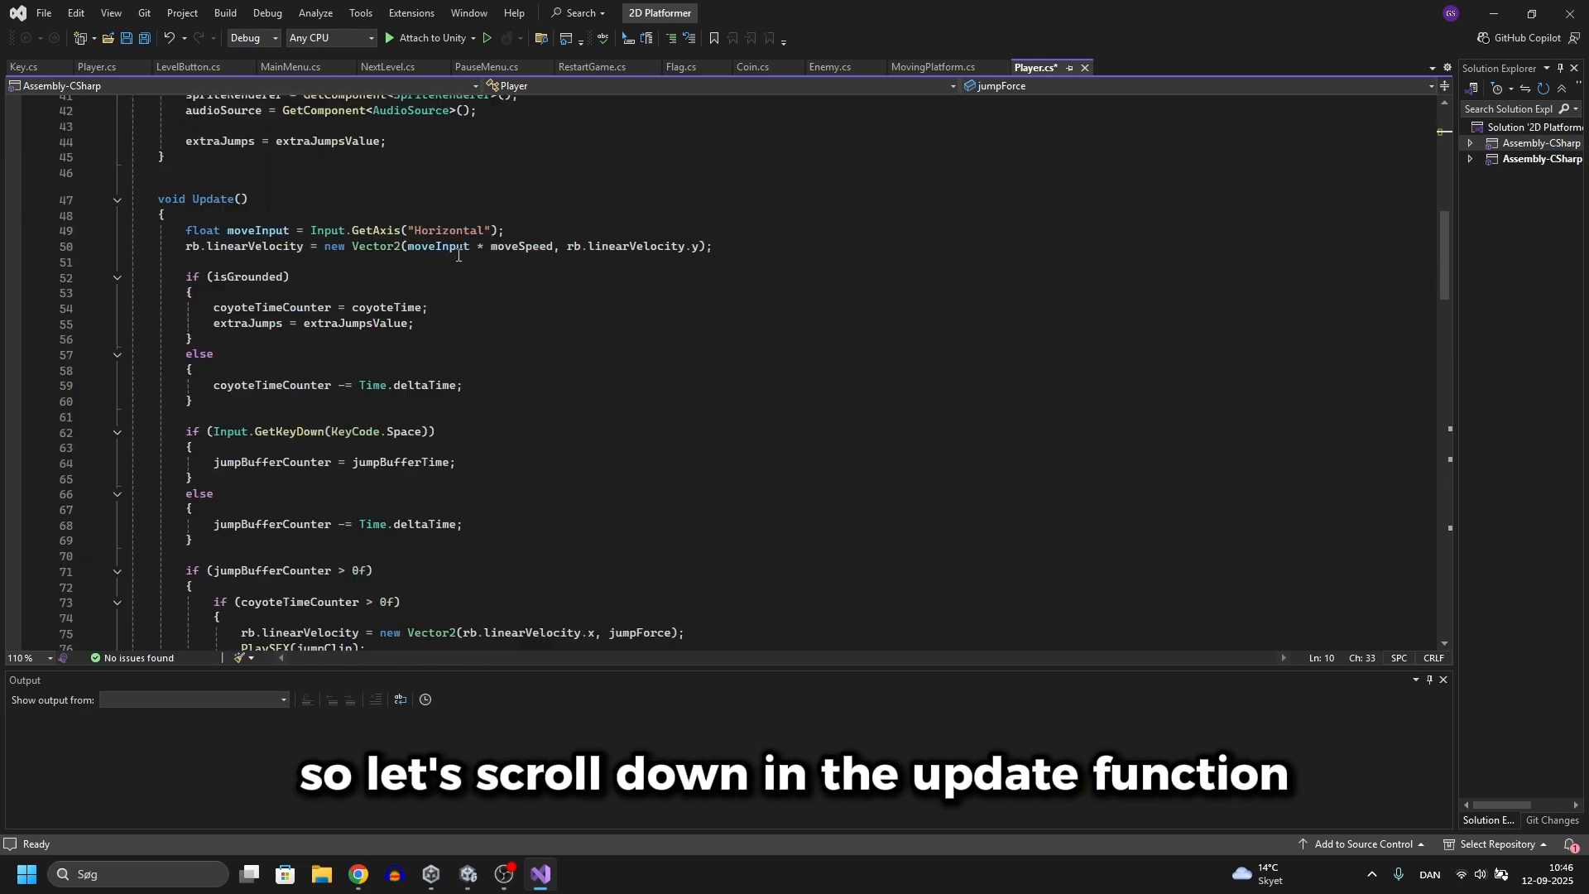
Add an if(Input.GetKey(KeyCode.Space) && rb.linearVelocityY > 0) block that begins rb.AddForceY in Update
scroll("down", 3)
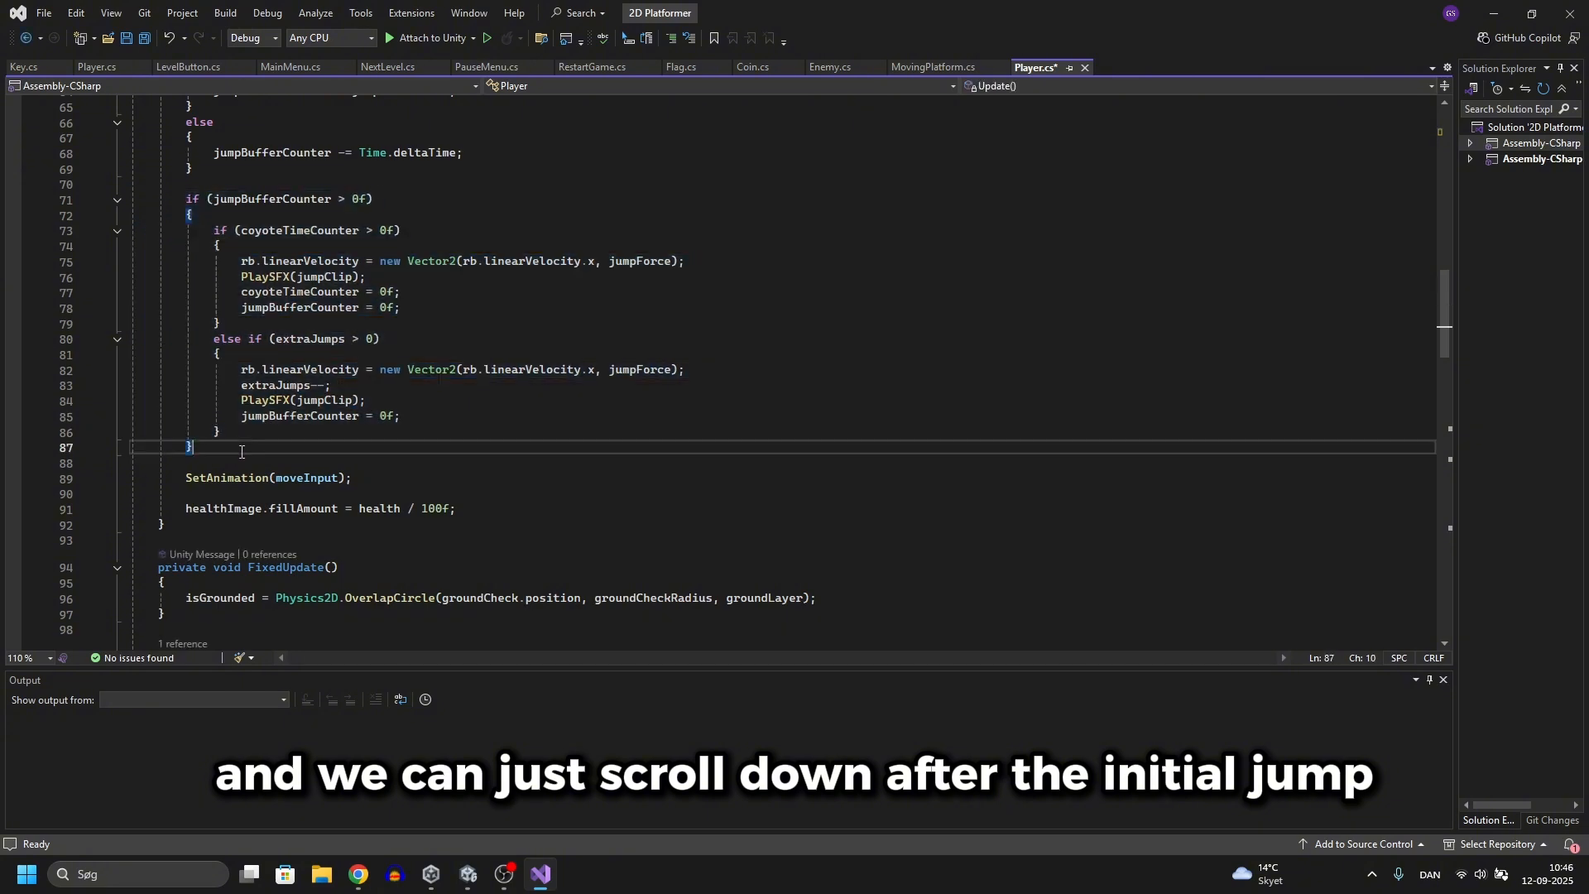
type("if")
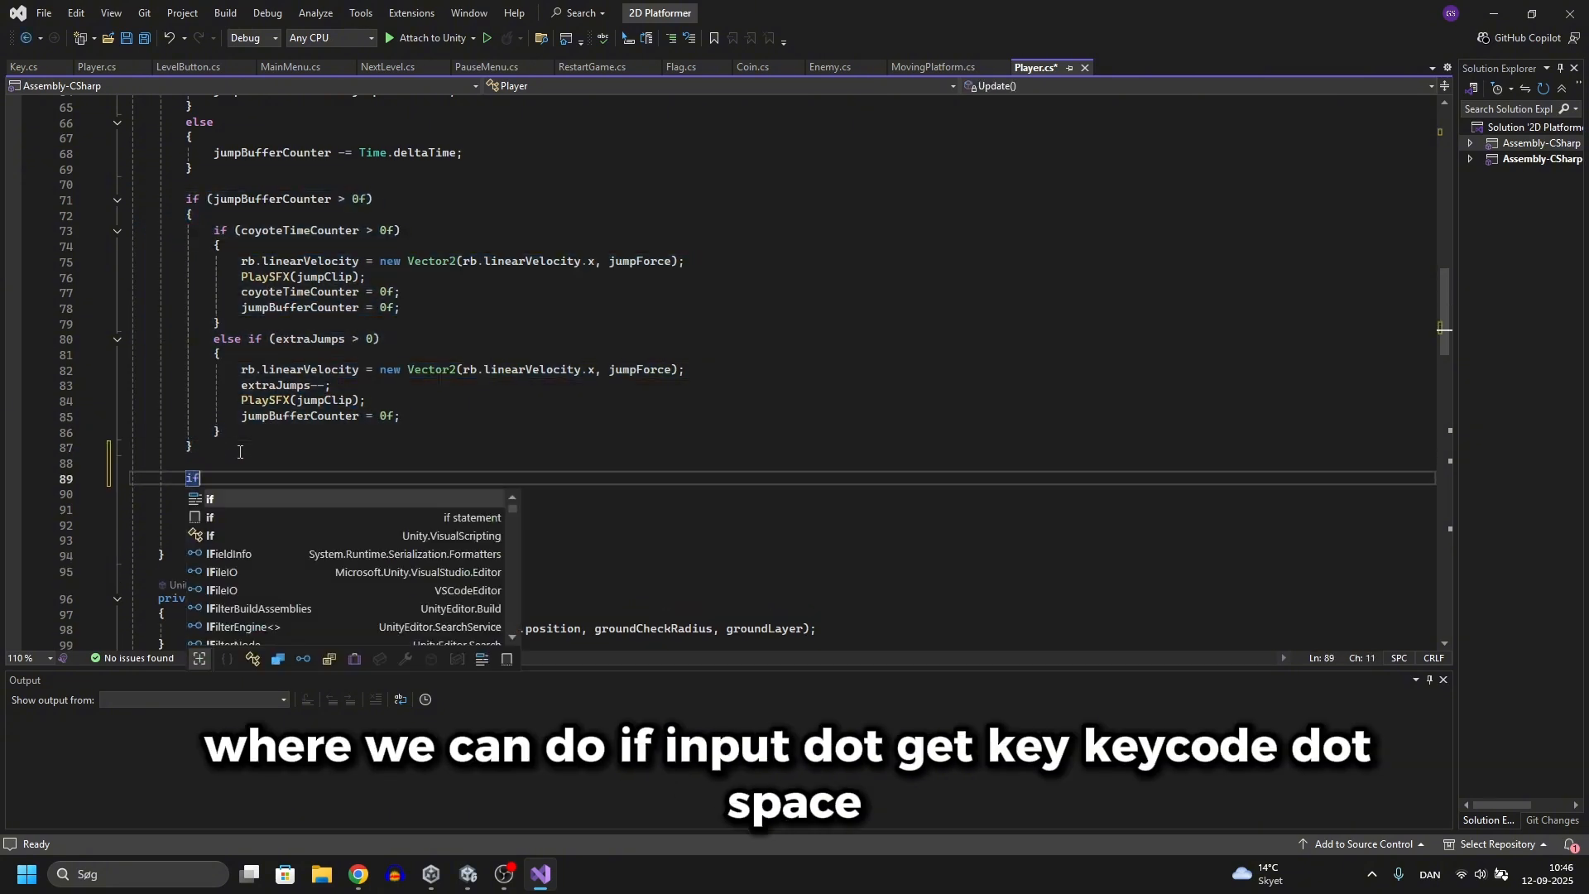
type("(Input.getk")
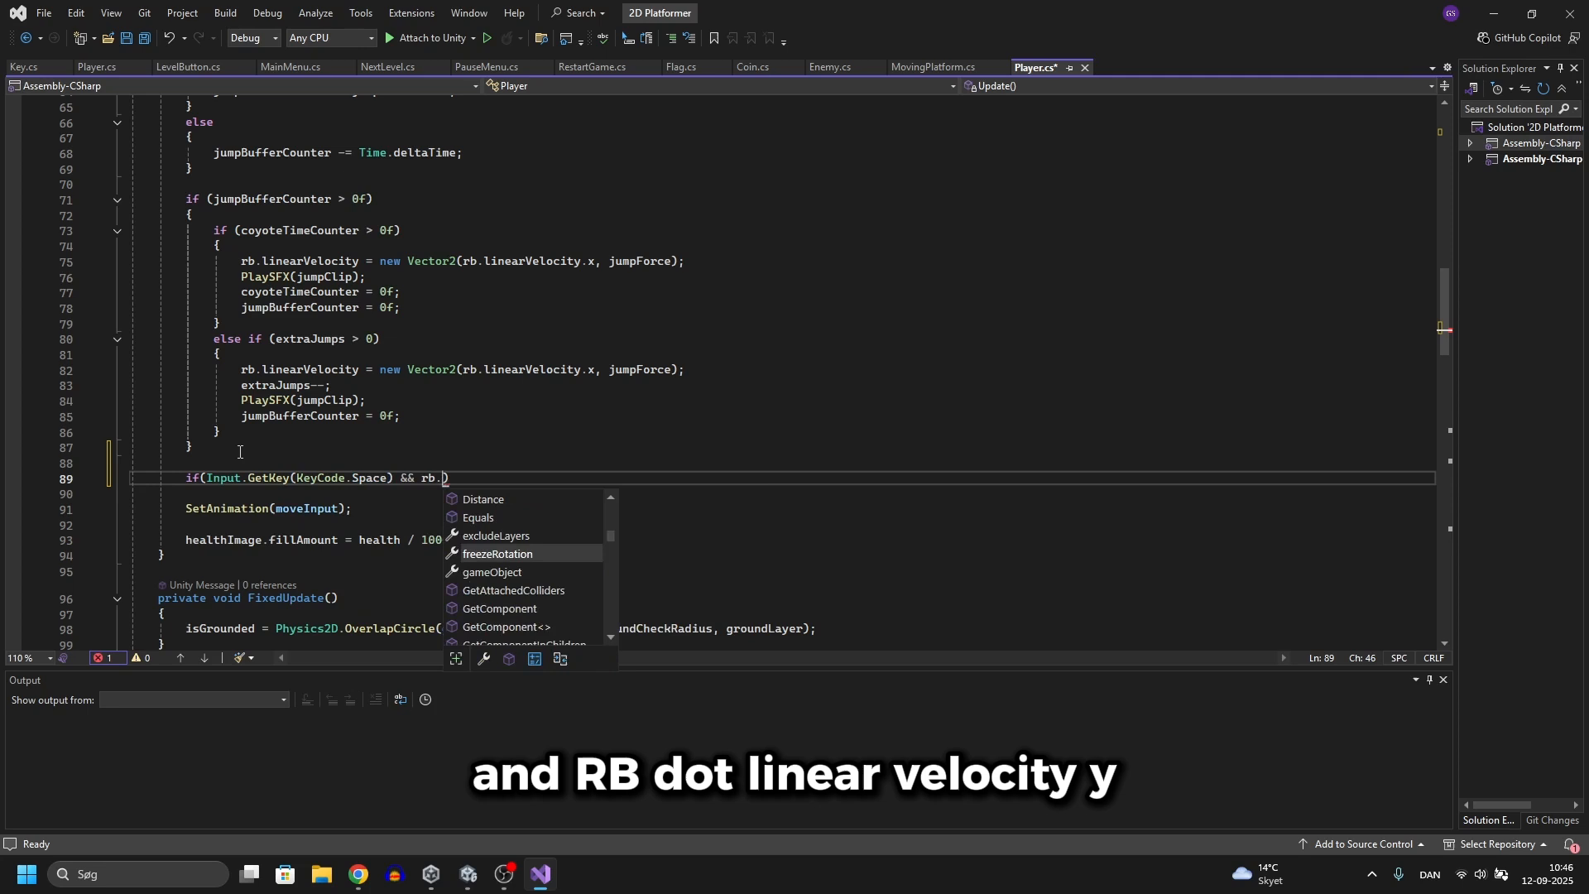
type("linearVelocityU")
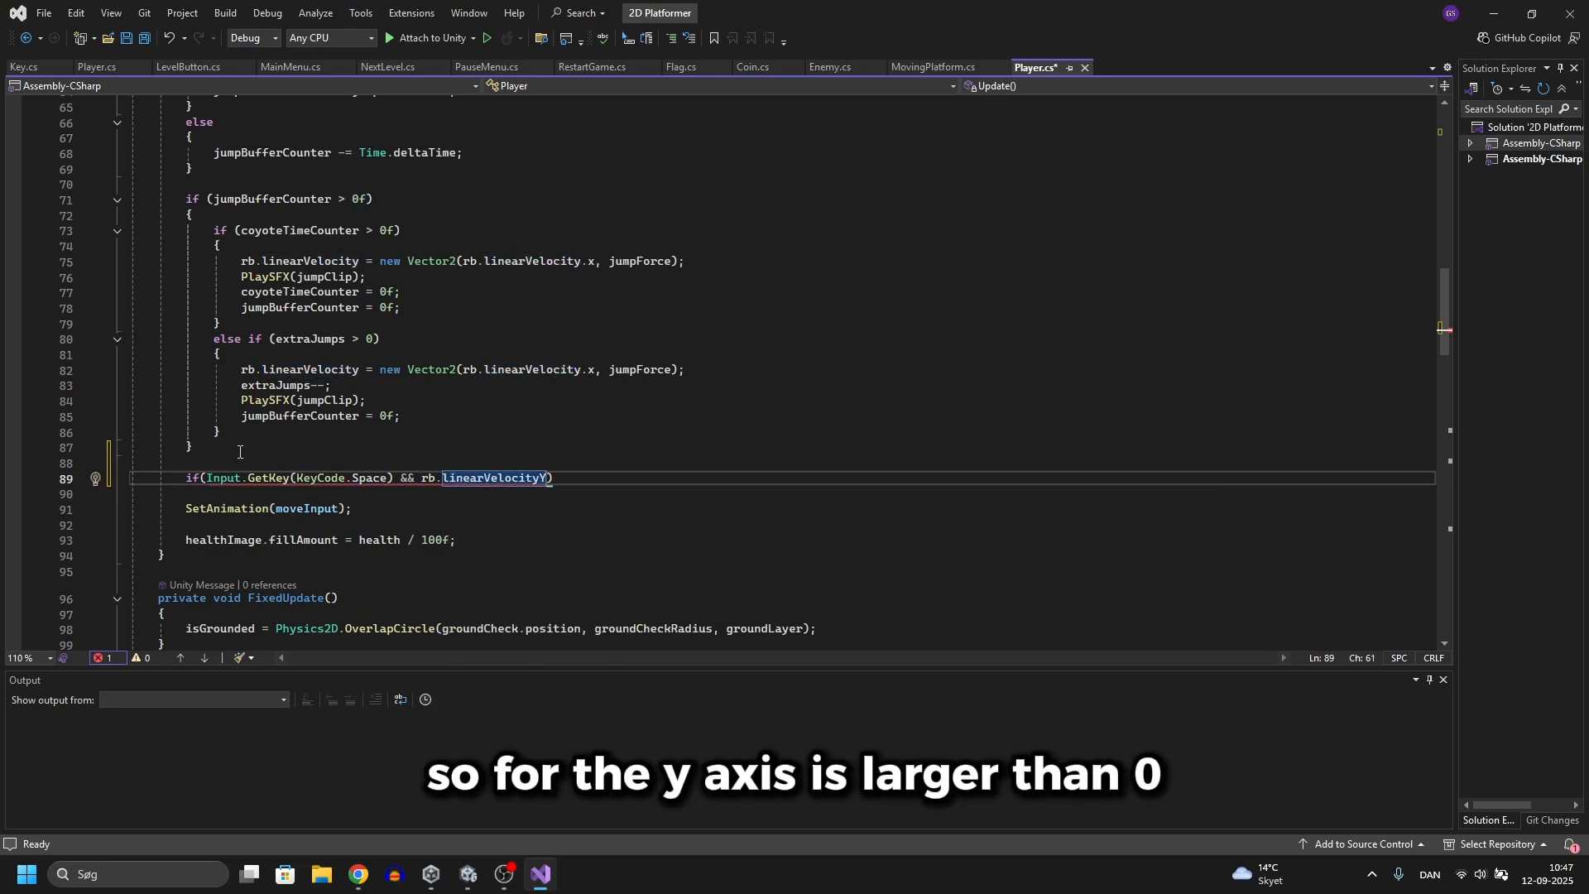
type("> 0")
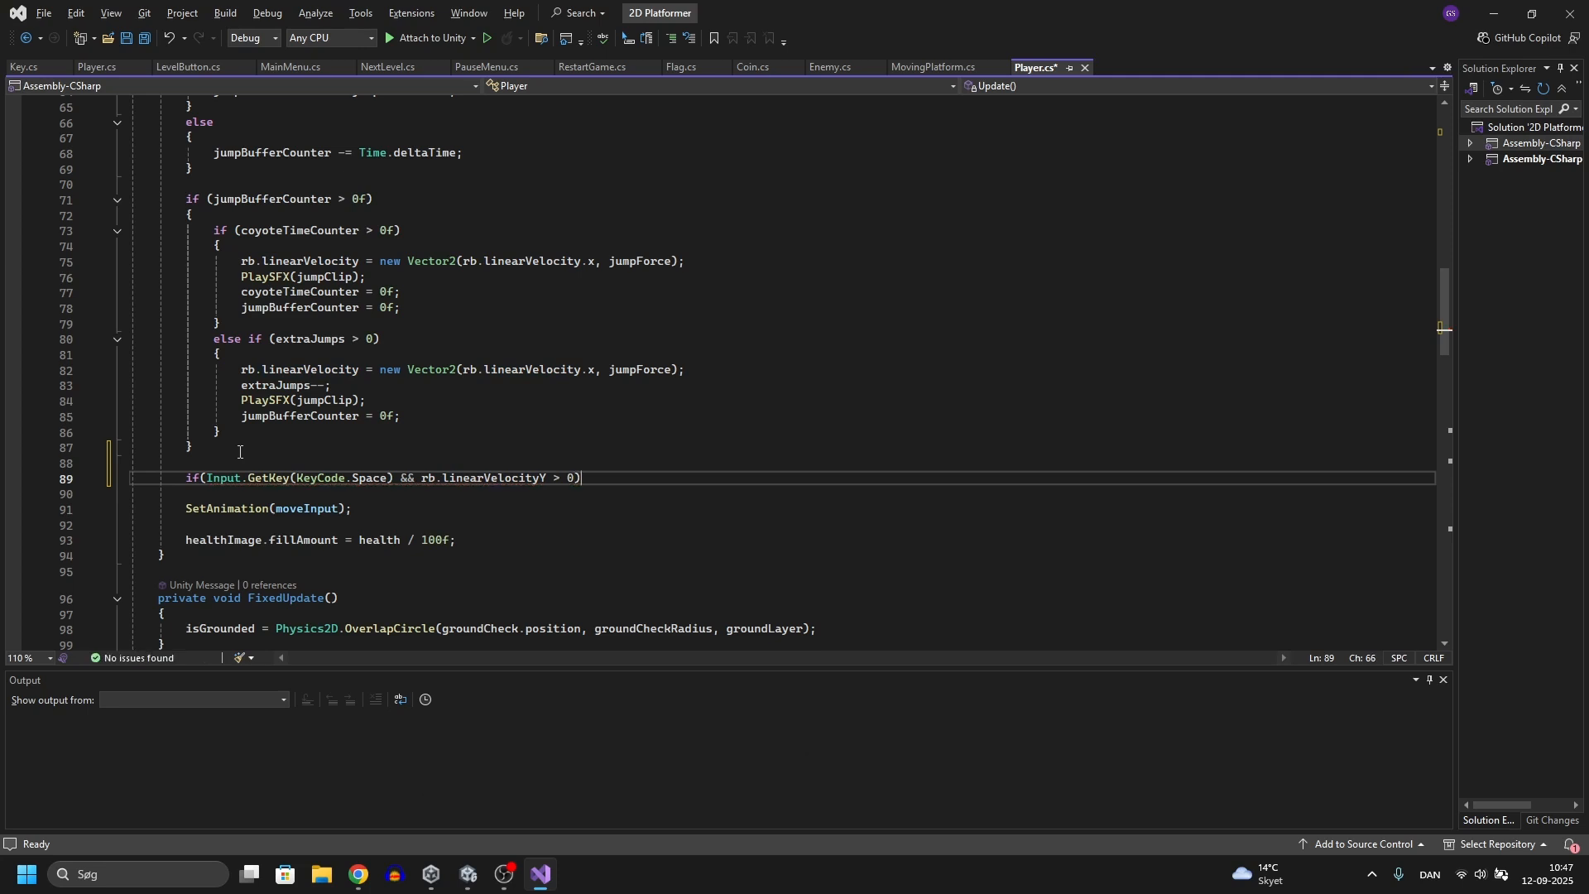
type("rb.addfo")
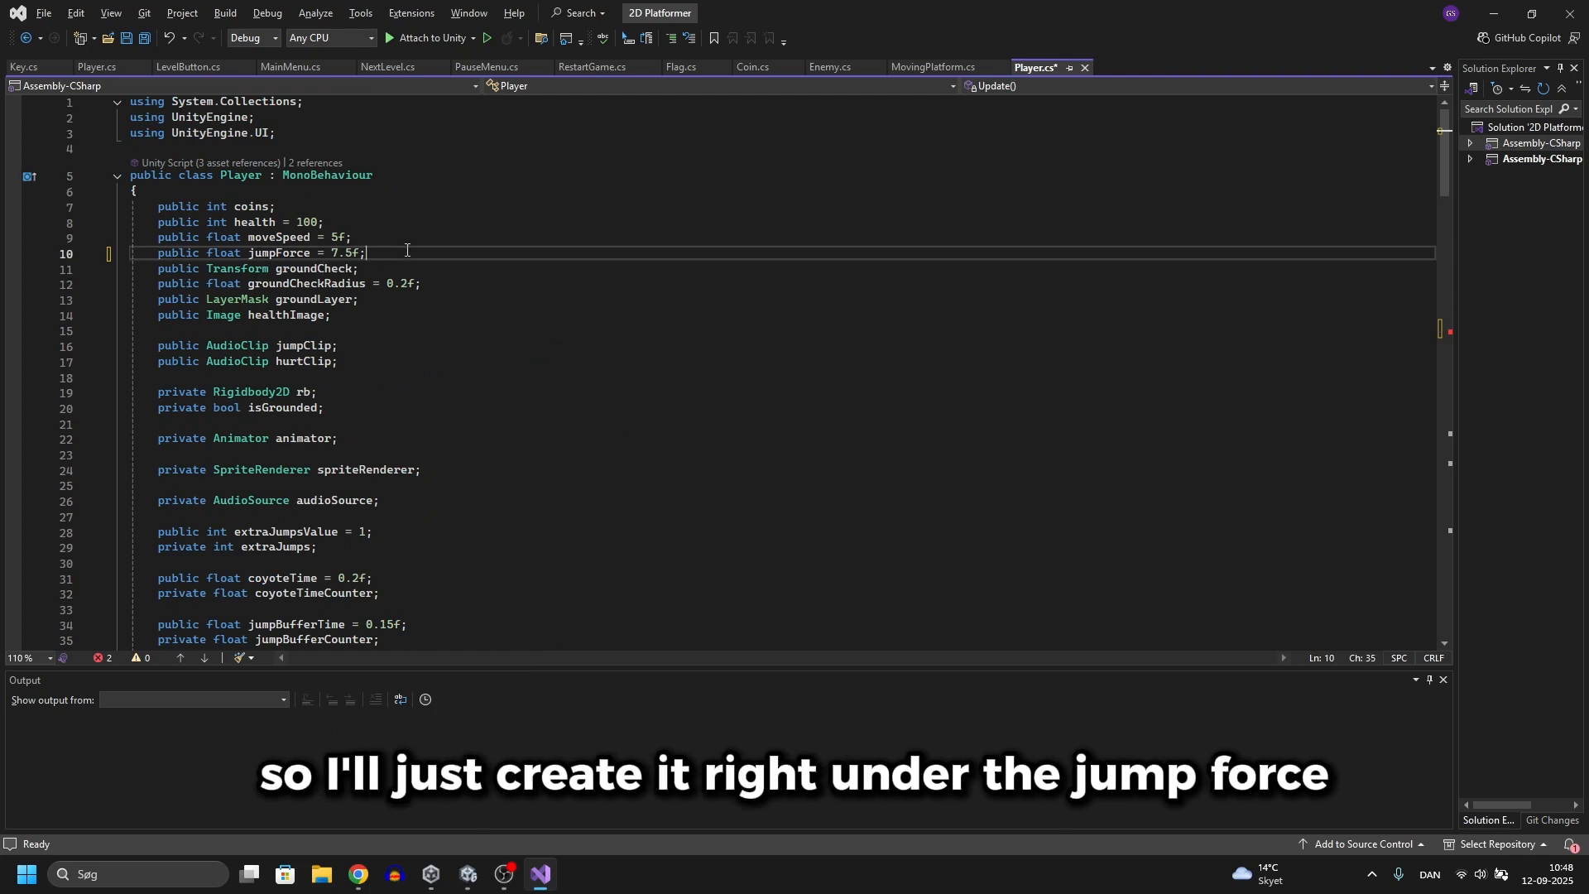
Declare public float jumpContinuesForce = 1f and pass it to rb.AddForceY, then save
type("public")
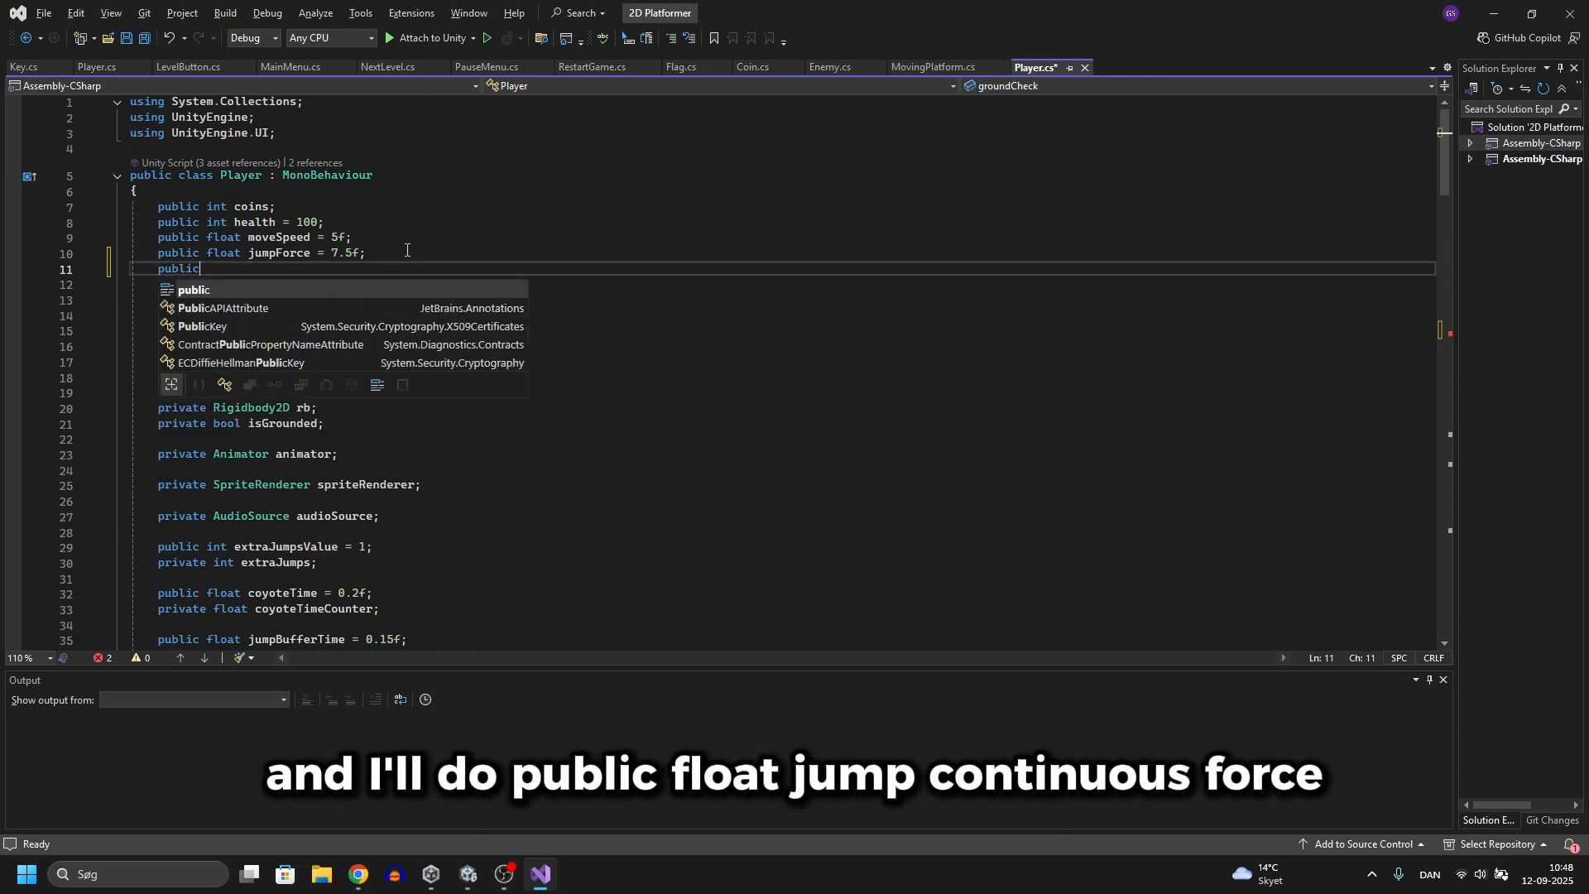
type("float jumpCo")
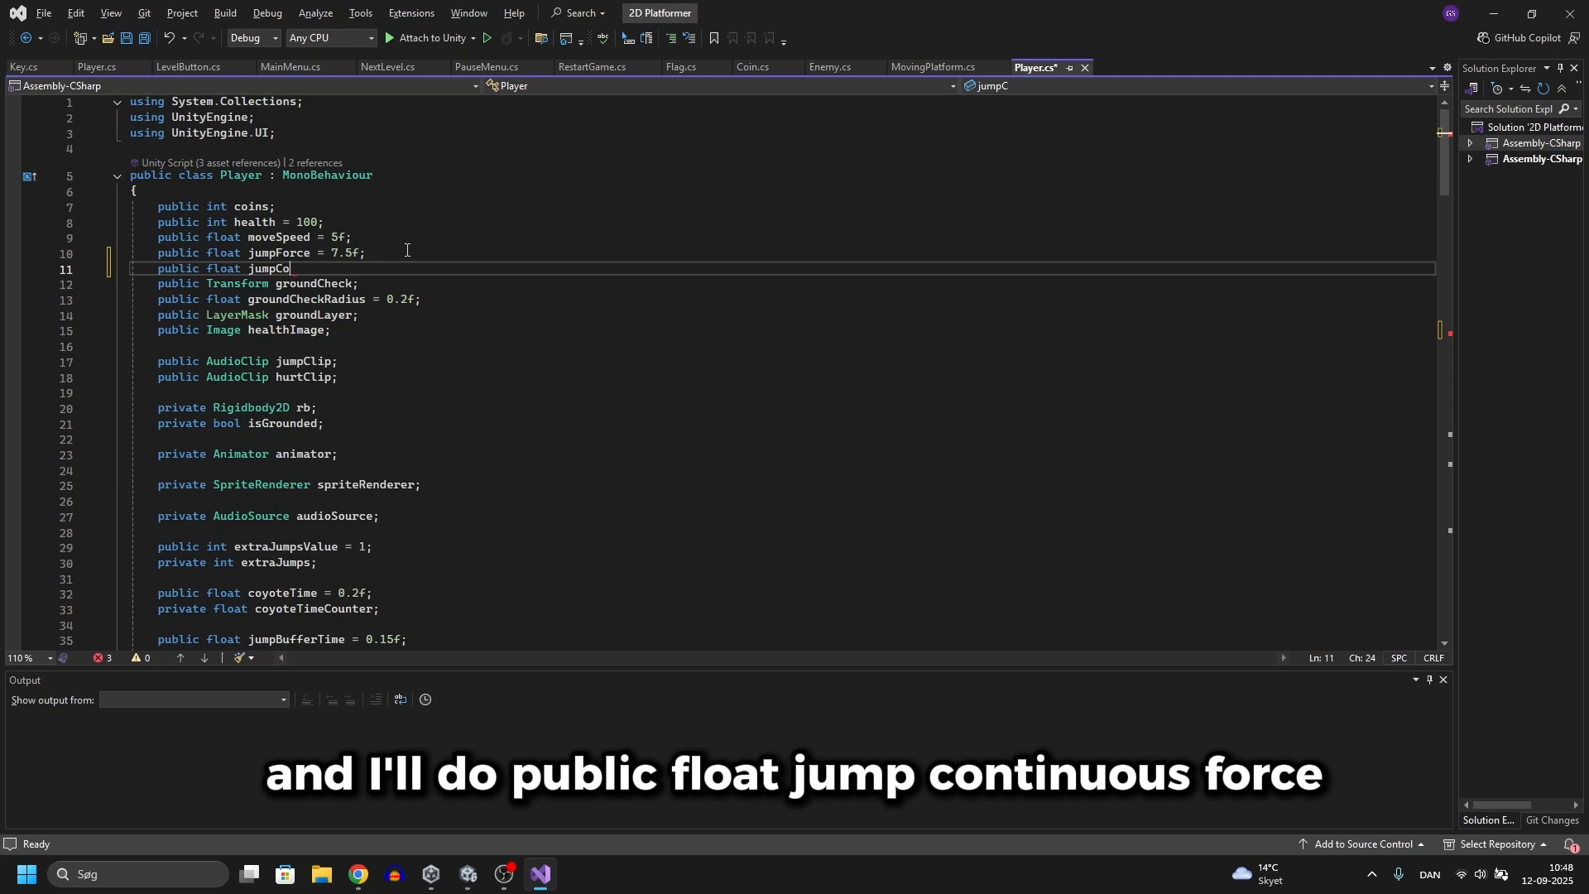
type("ntinuesForce")
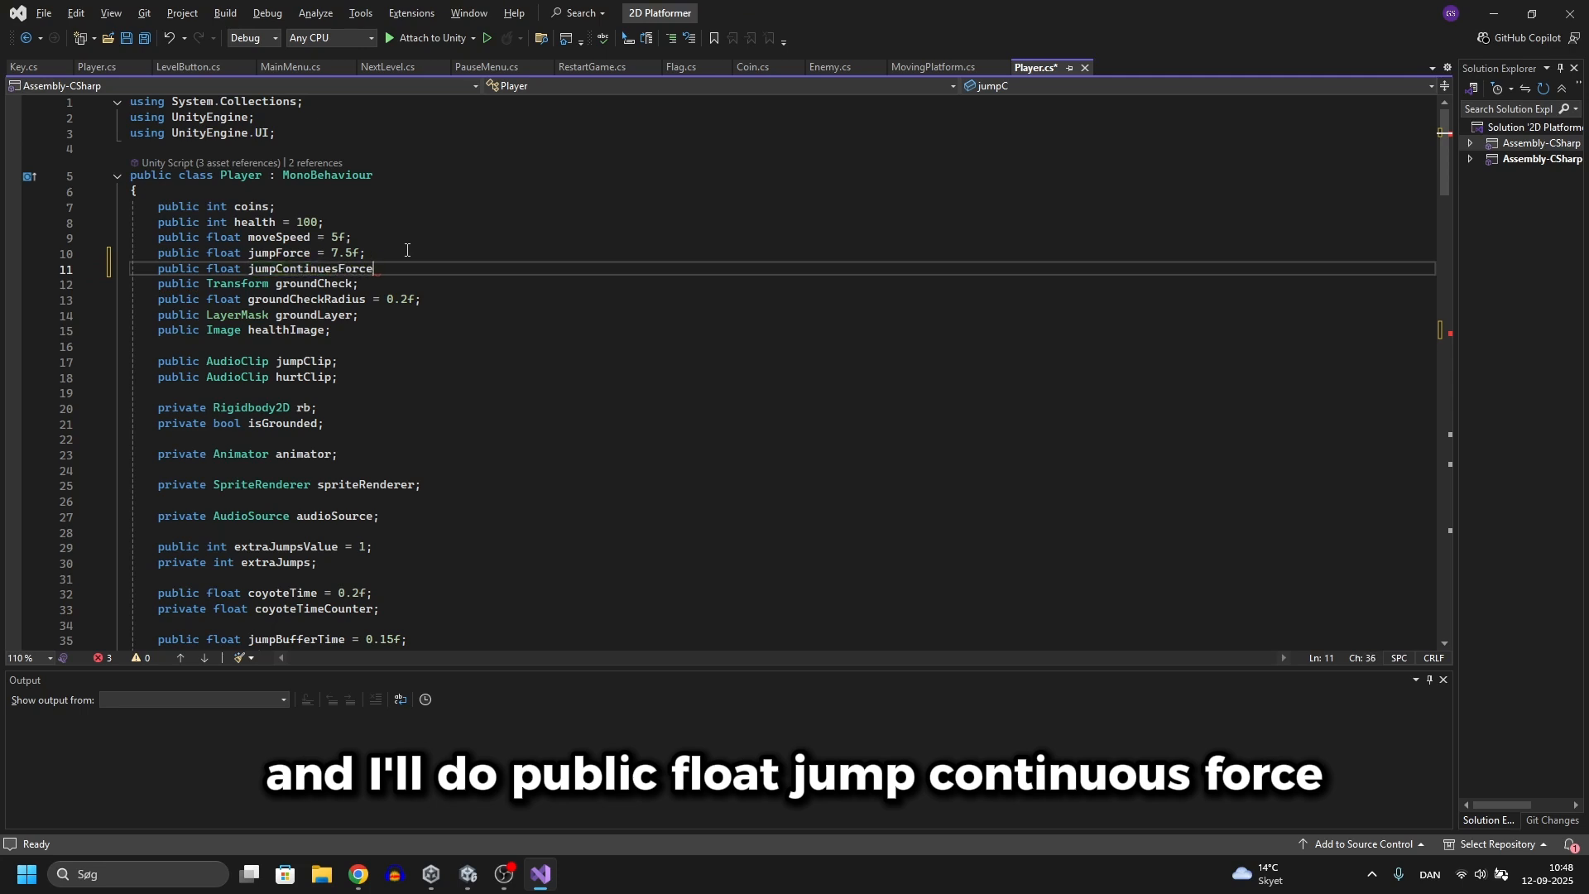
type("= 1f;")
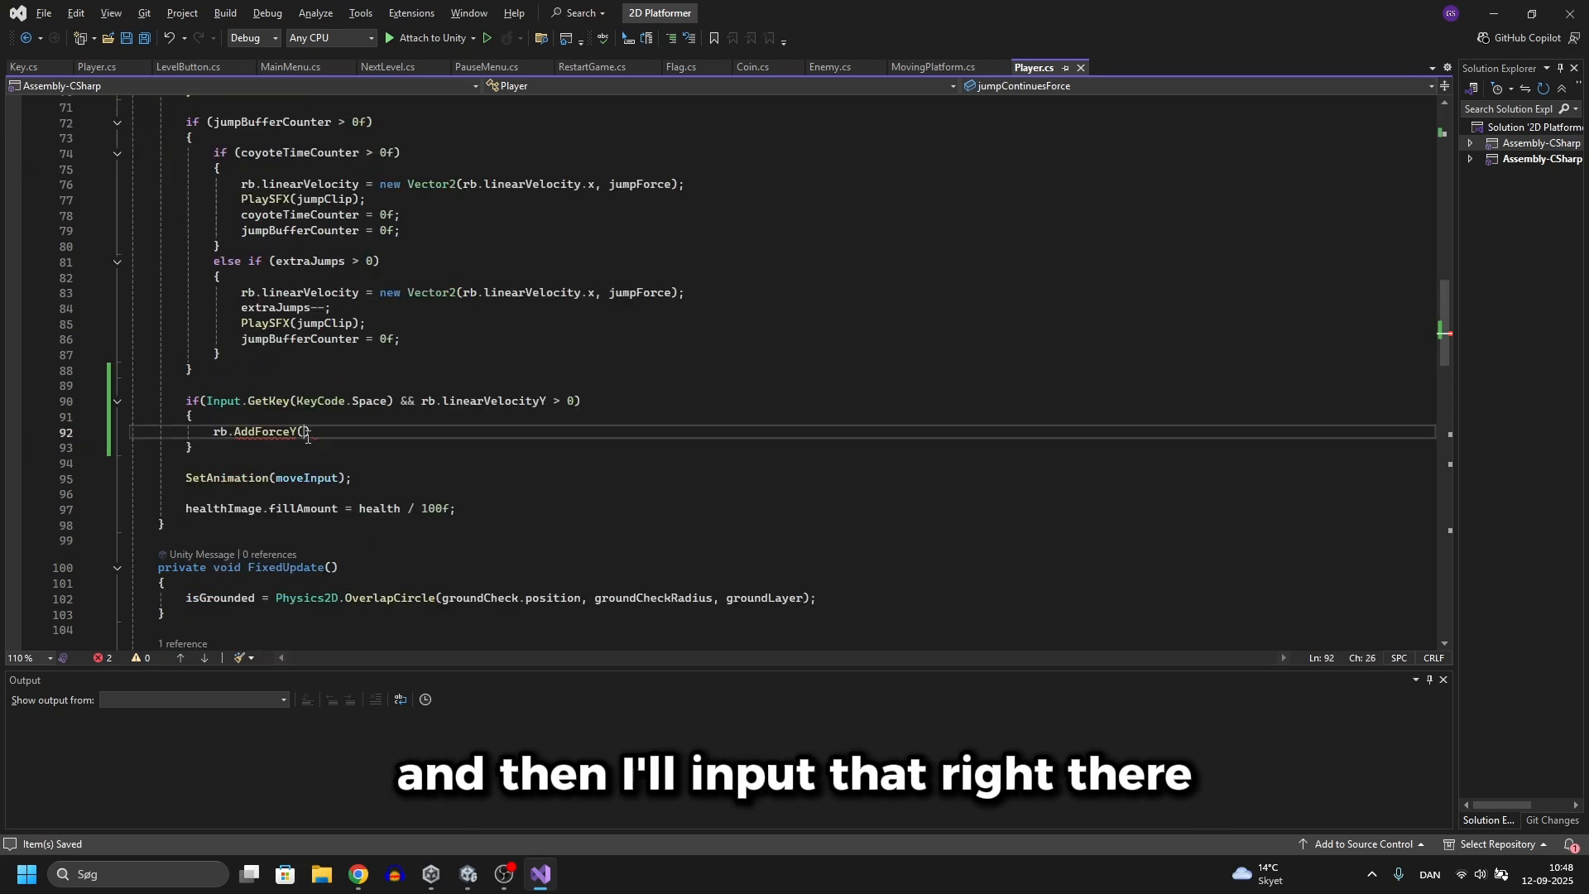
type("jumpContinuesForce")
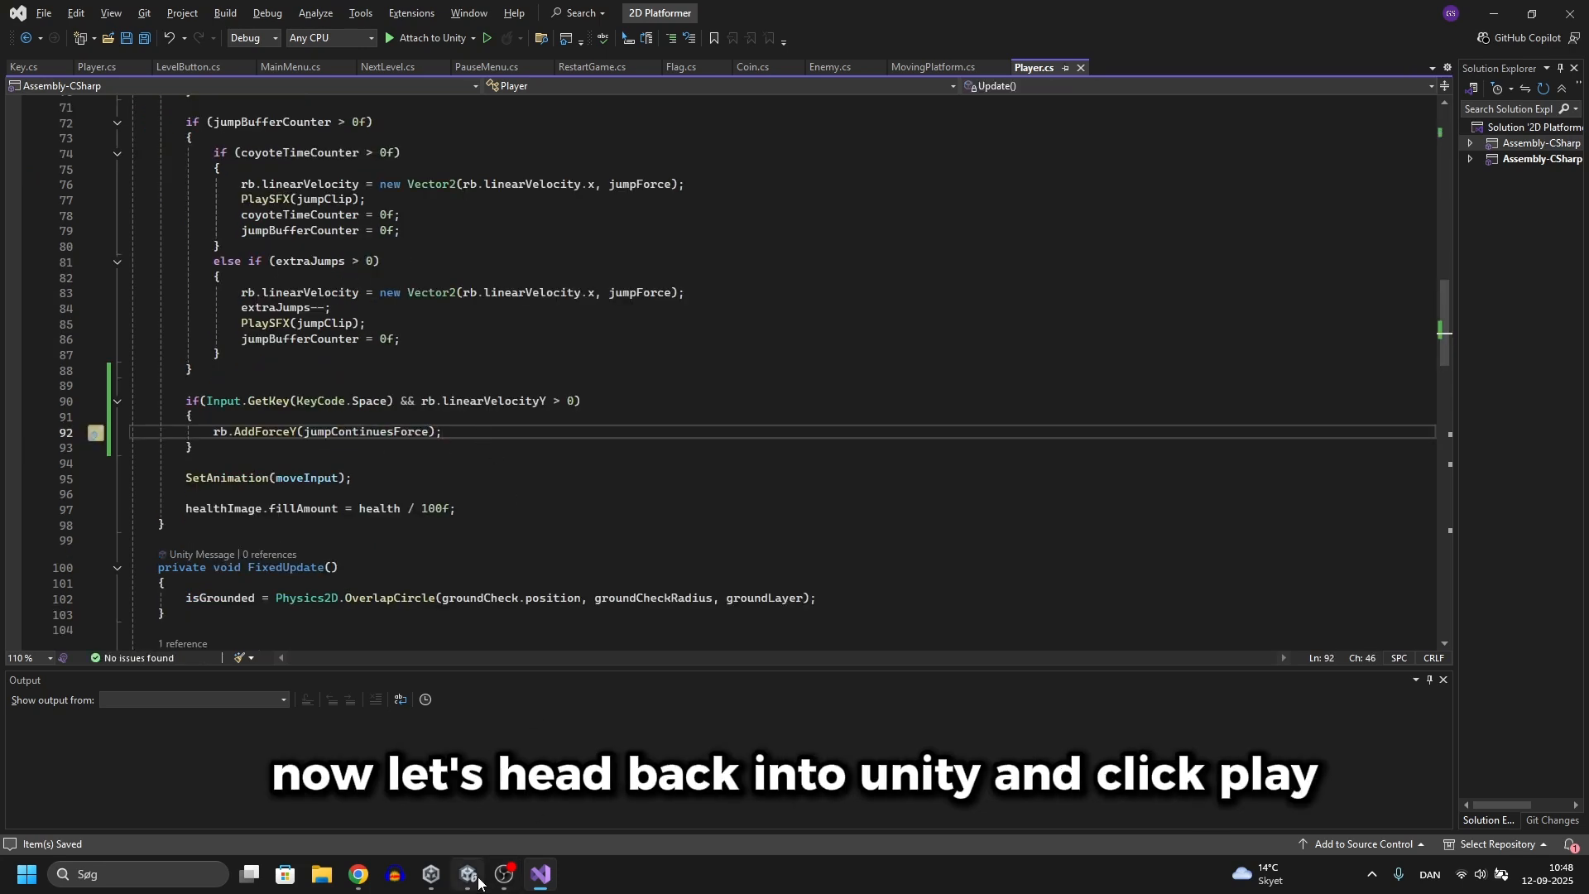
In Unity, set the Player's Jump Continues Force to 0.75 and test it in Play mode
left_click(465, 873)
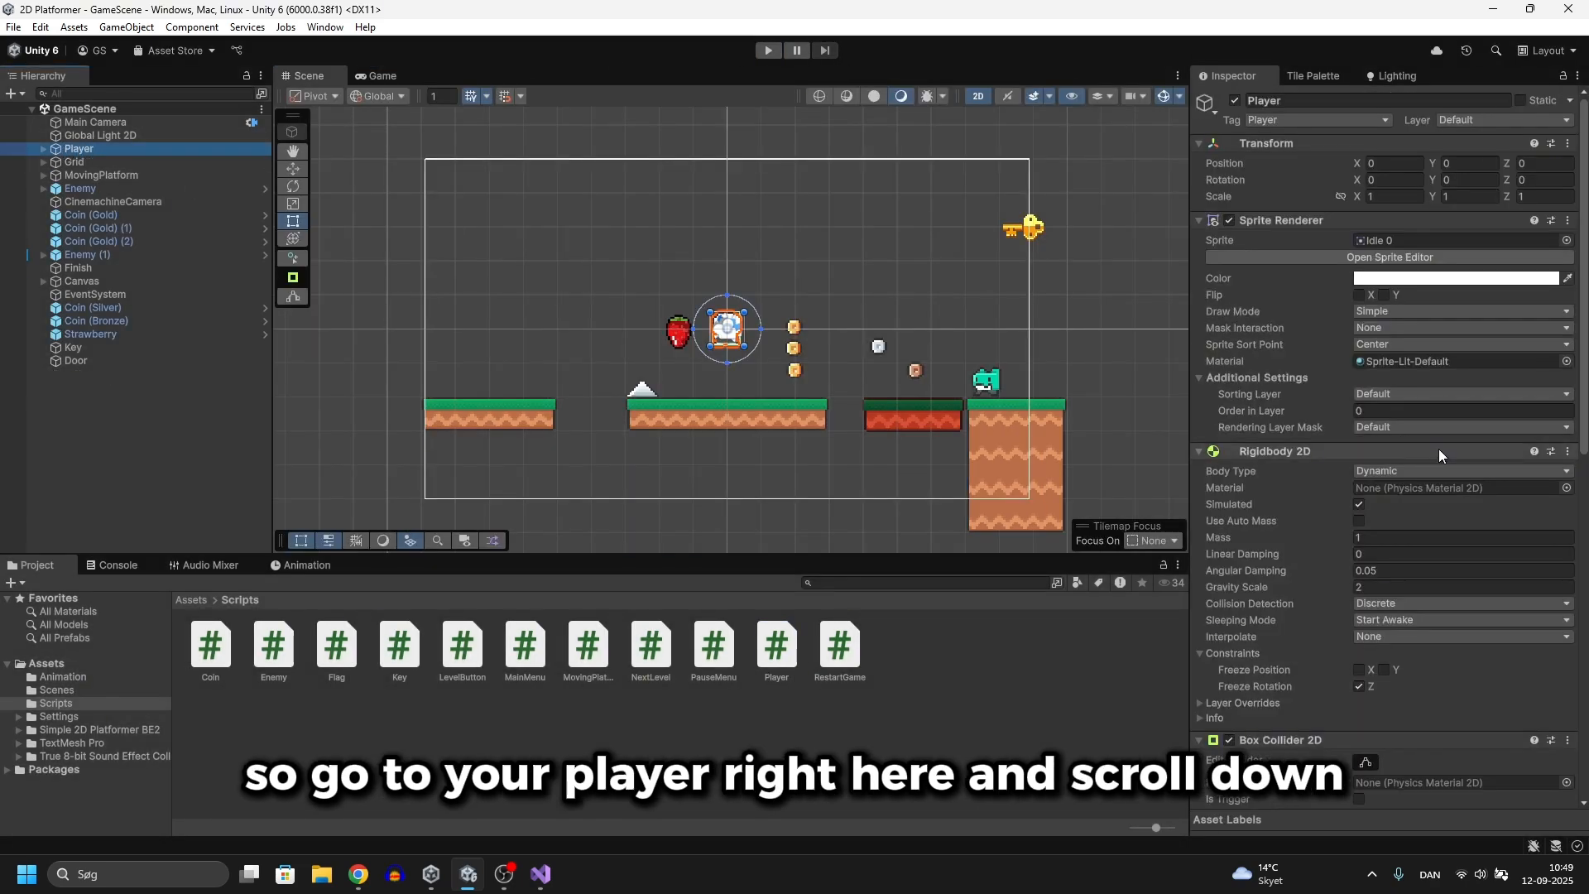
scroll("down", 3)
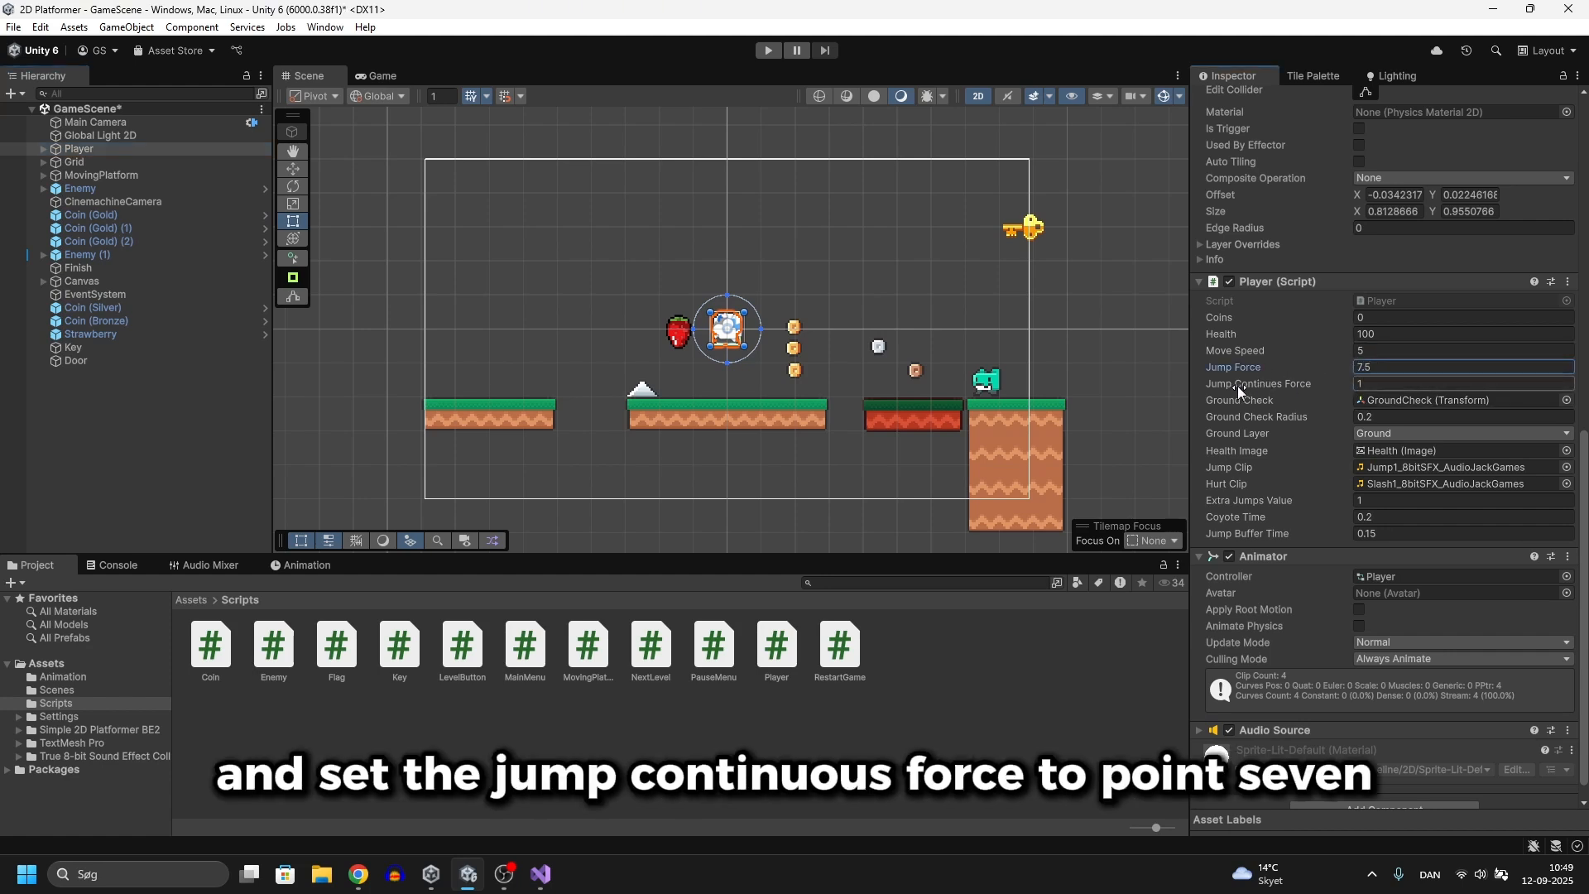
left_click(1460, 383)
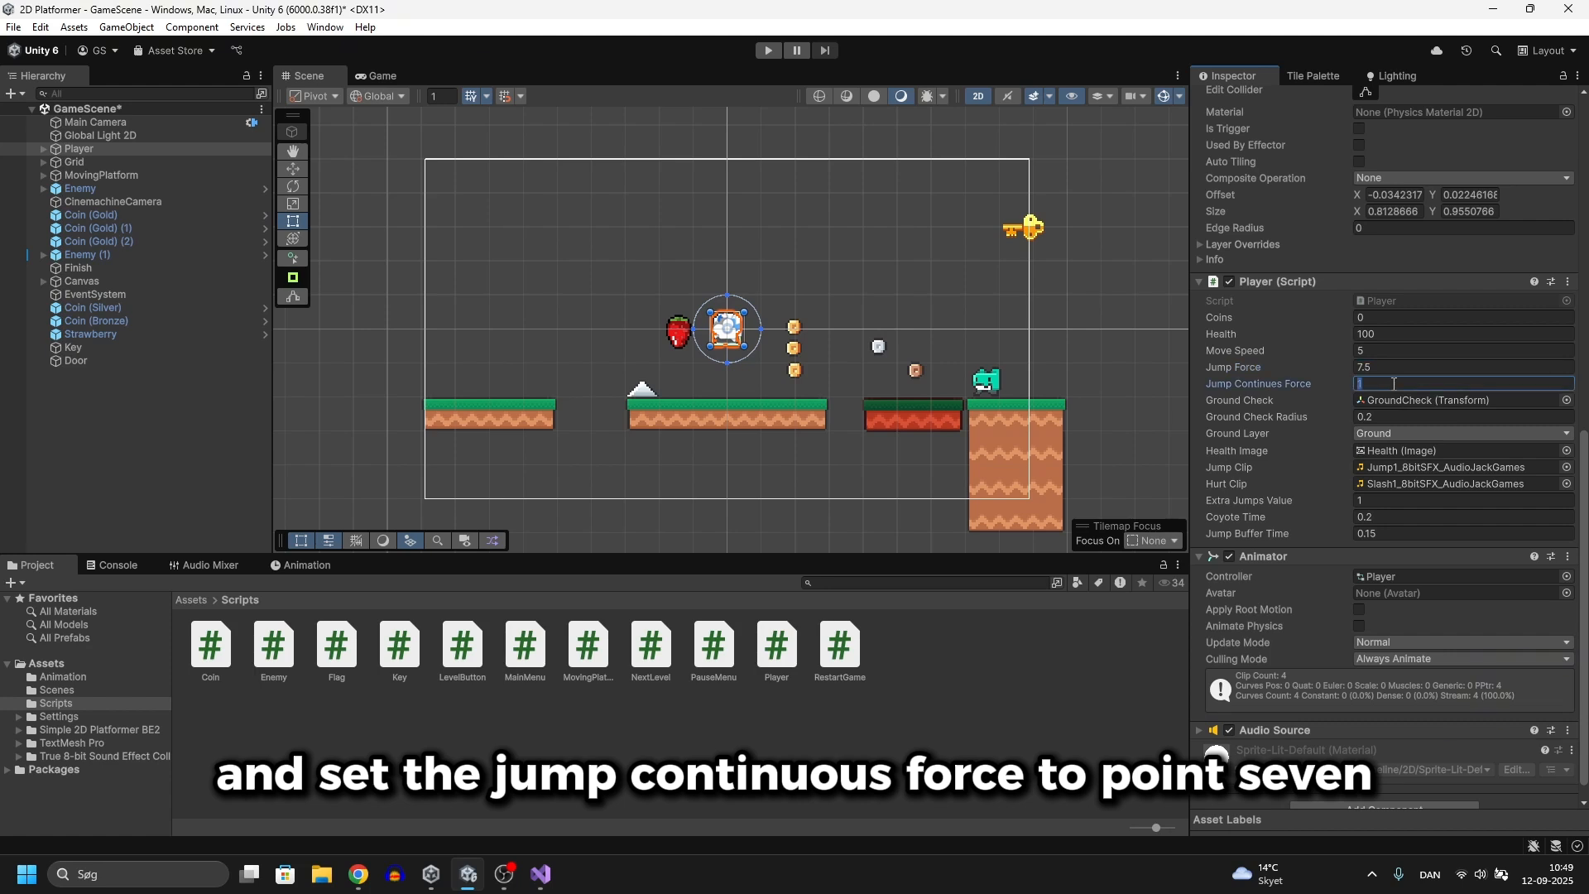
type("0.75")
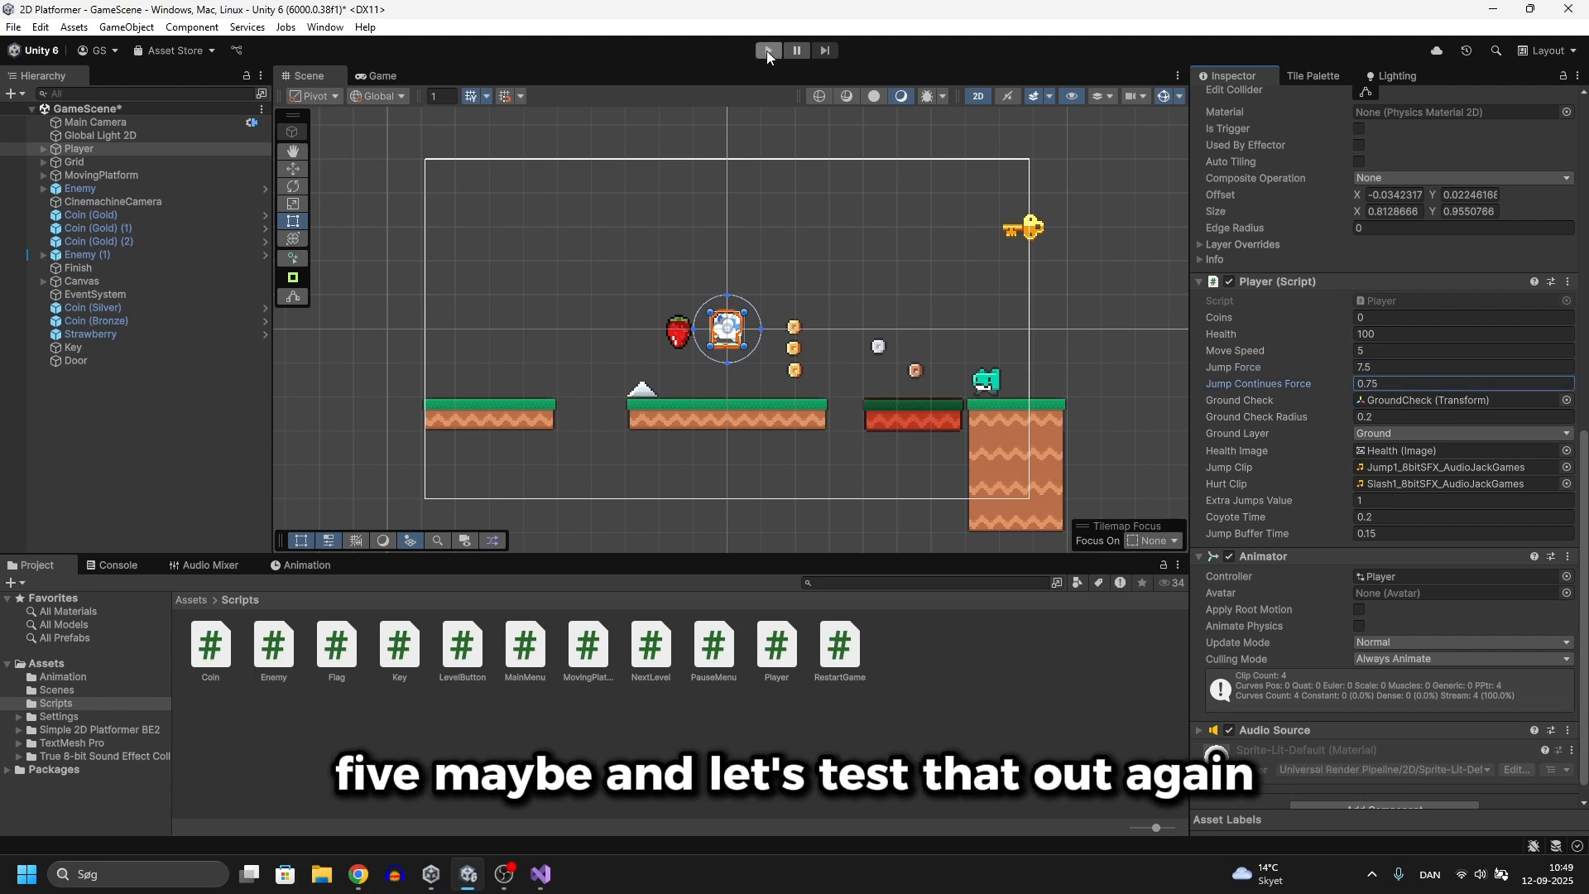
left_click(766, 50)
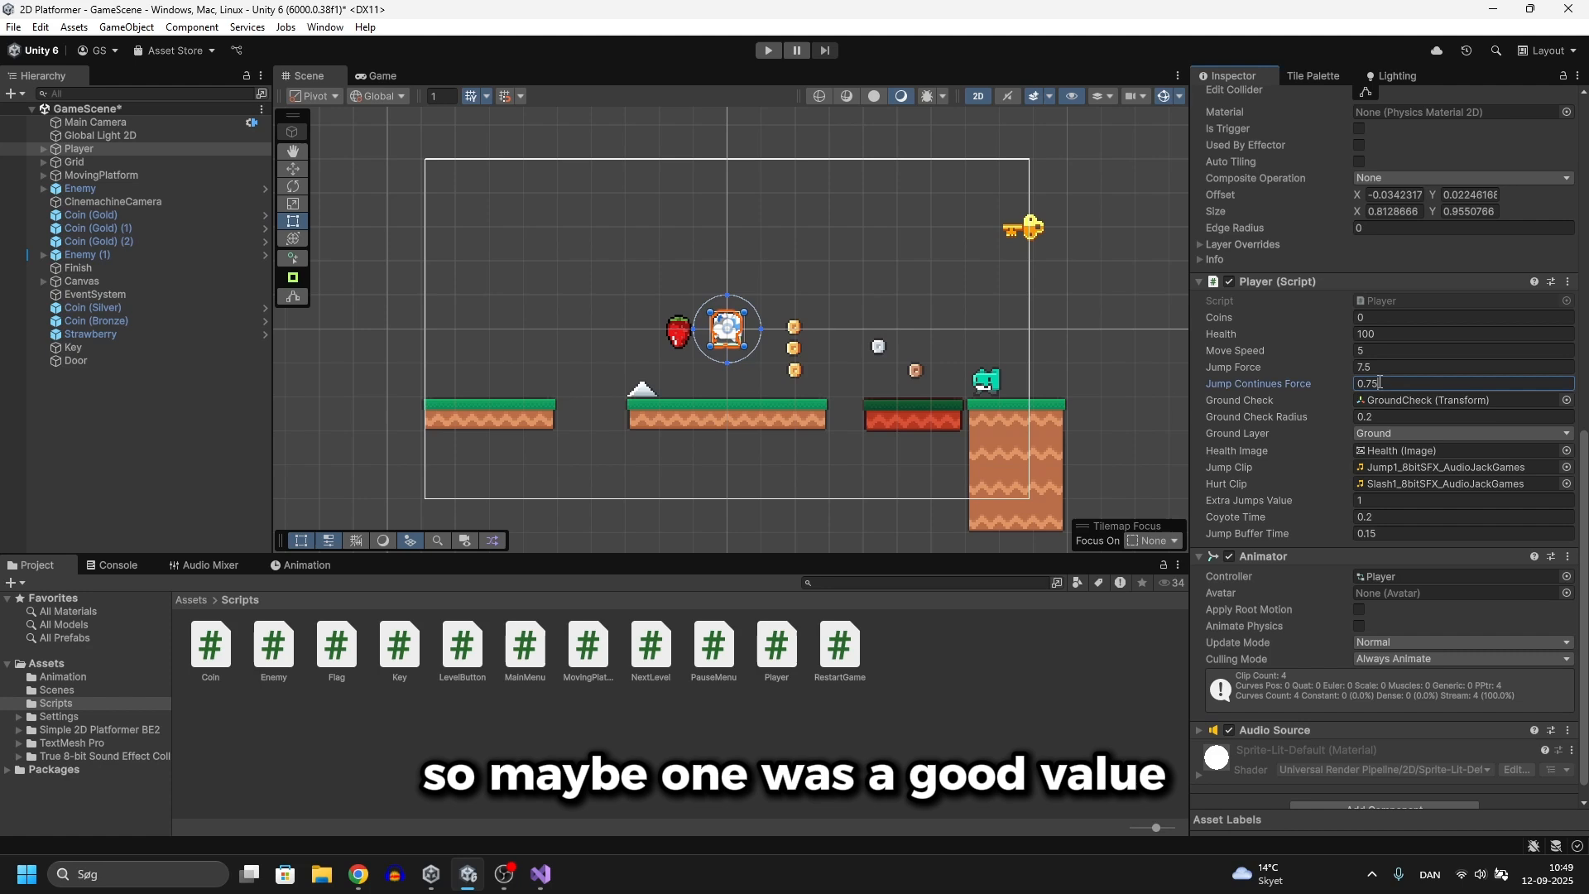
Set Jump Force to 8.5 and run Play mode again to test
left_click(1460, 545)
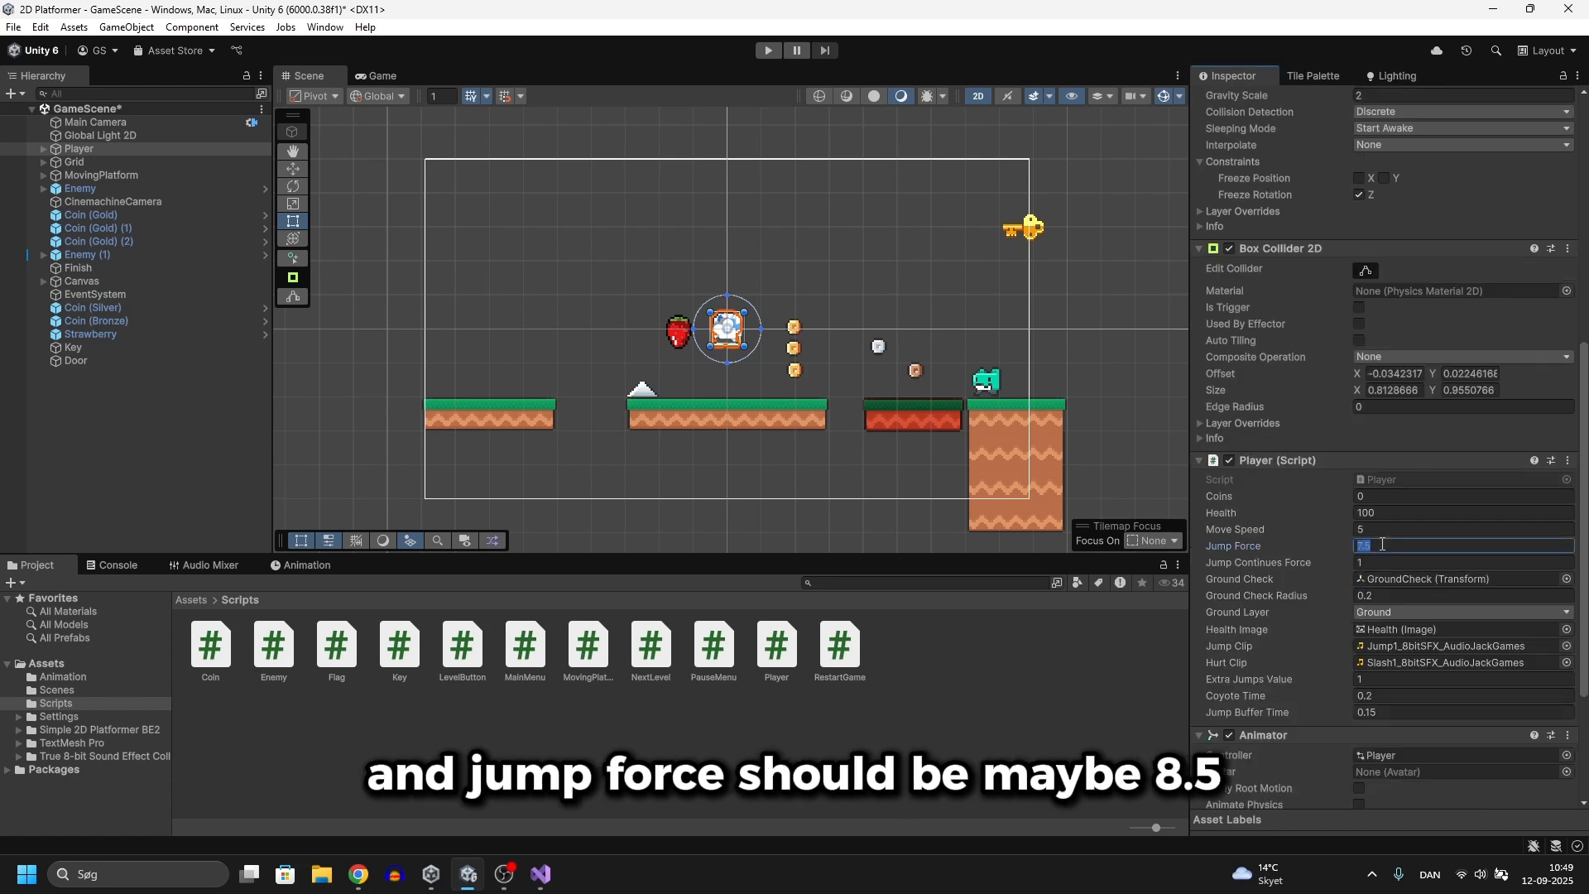
type("8.5")
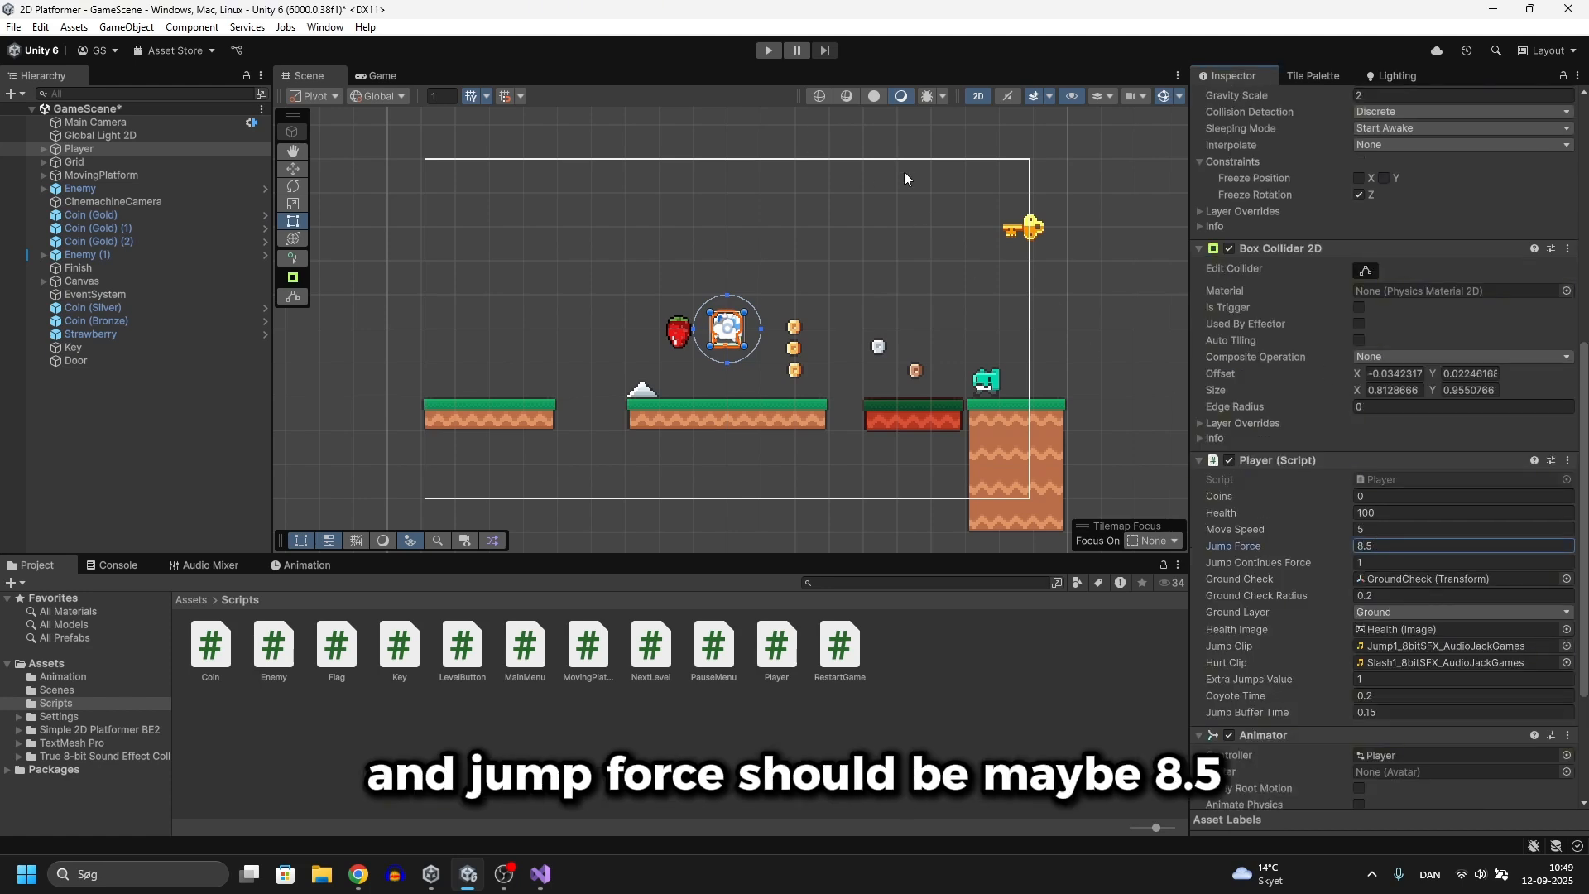
left_click(766, 50)
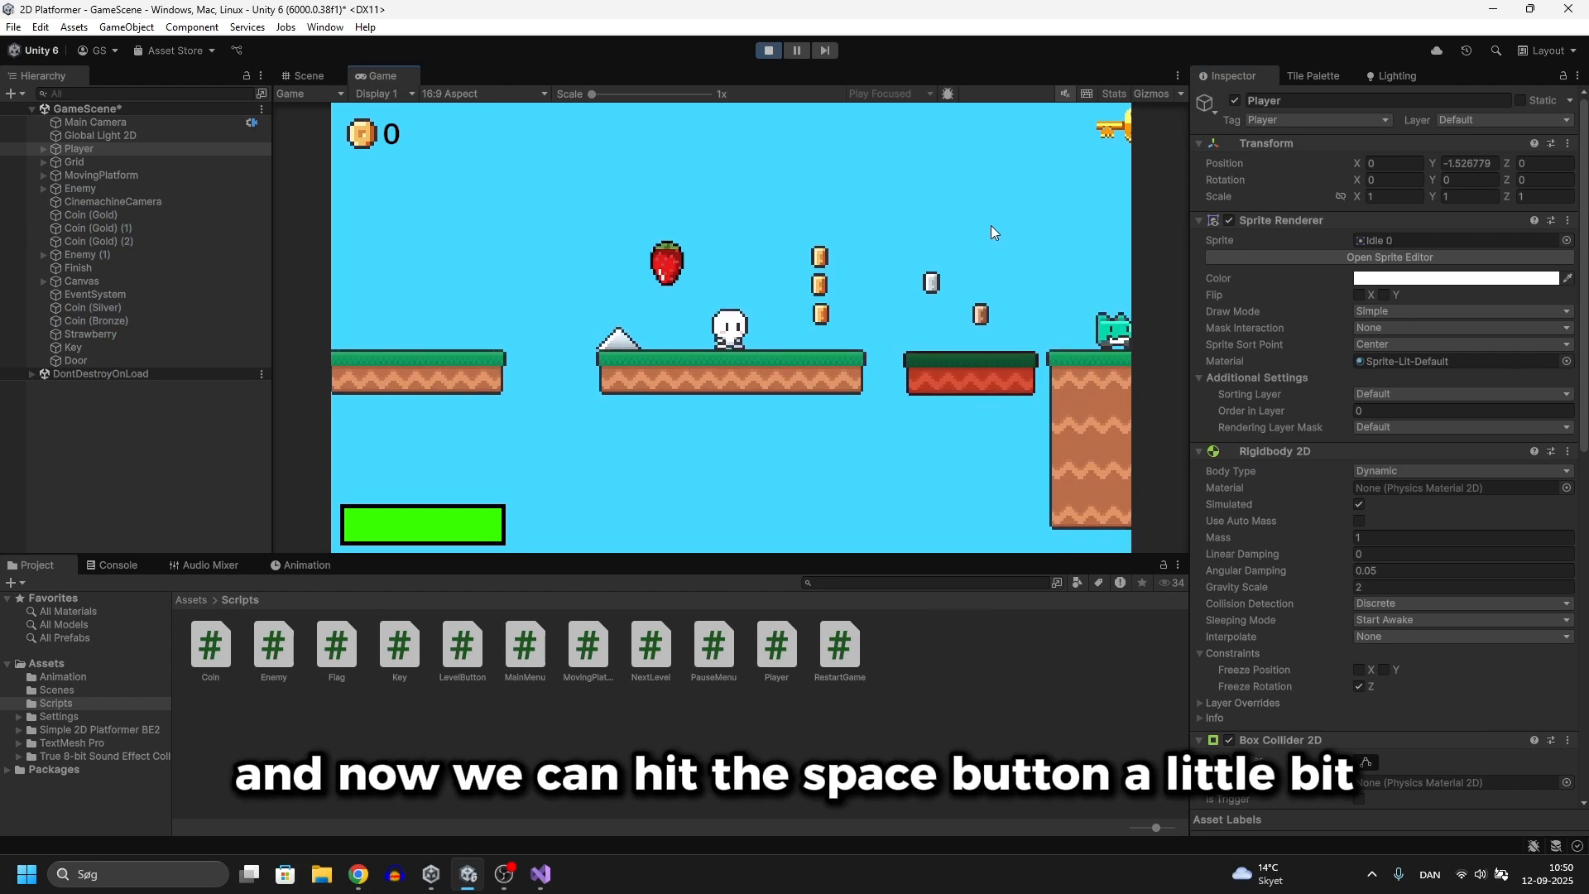